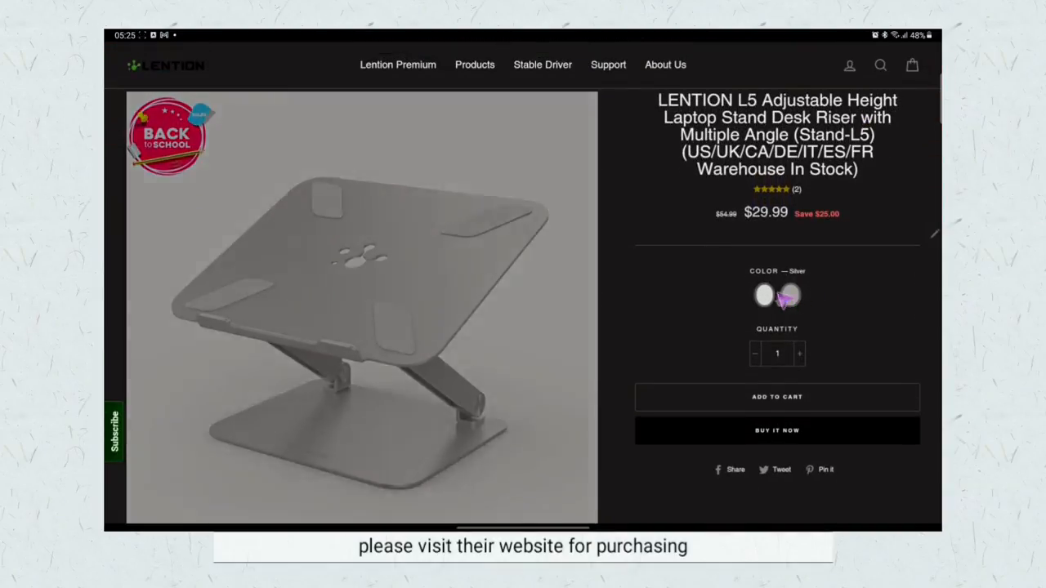
- Go to the Lention Products catalogue and scroll down through the product collection
scroll("down", 3)
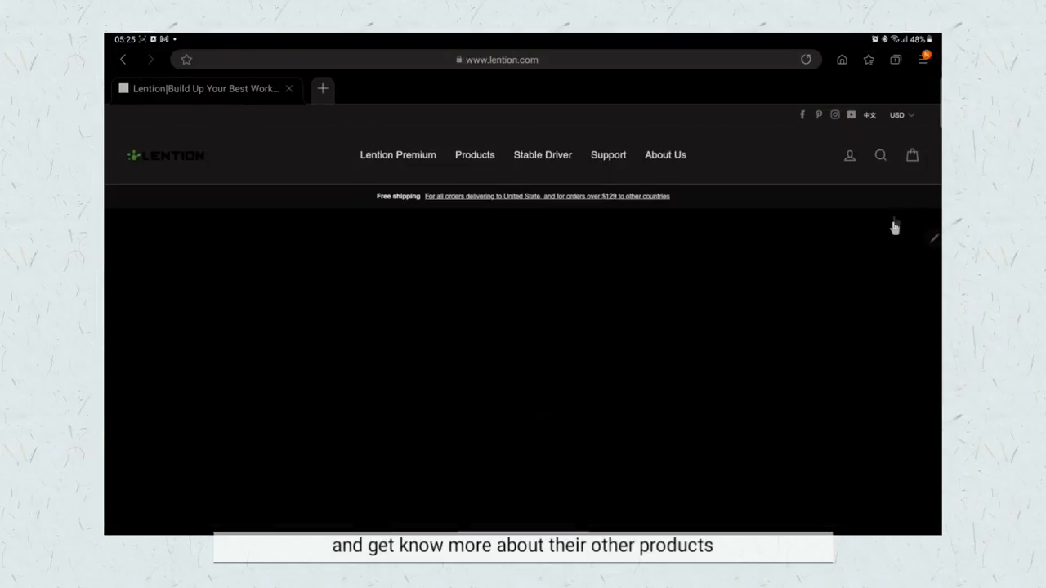
left_click(474, 154)
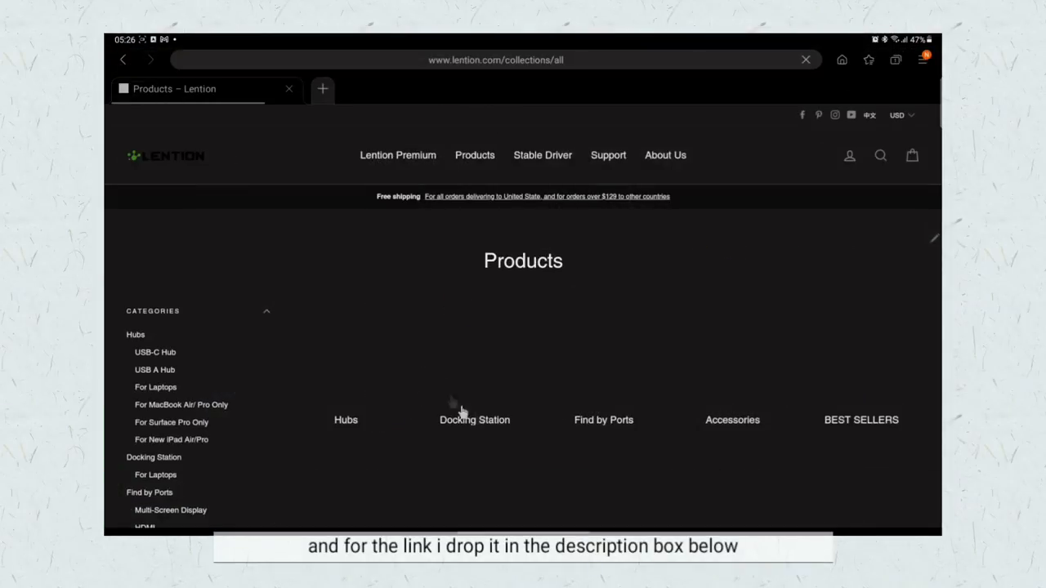
scroll("down", 3)
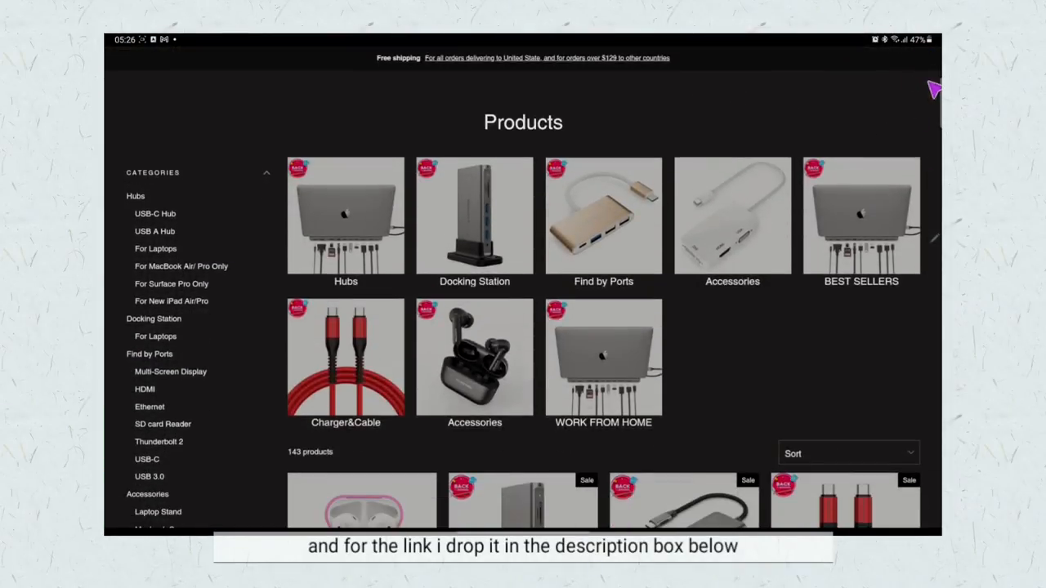
scroll("down", 3)
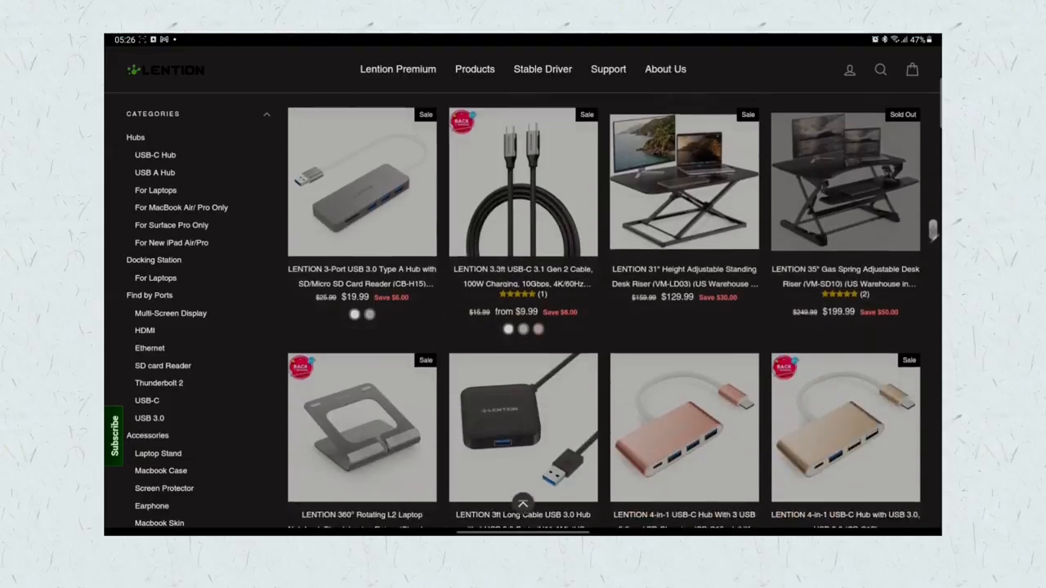
scroll("down", 3)
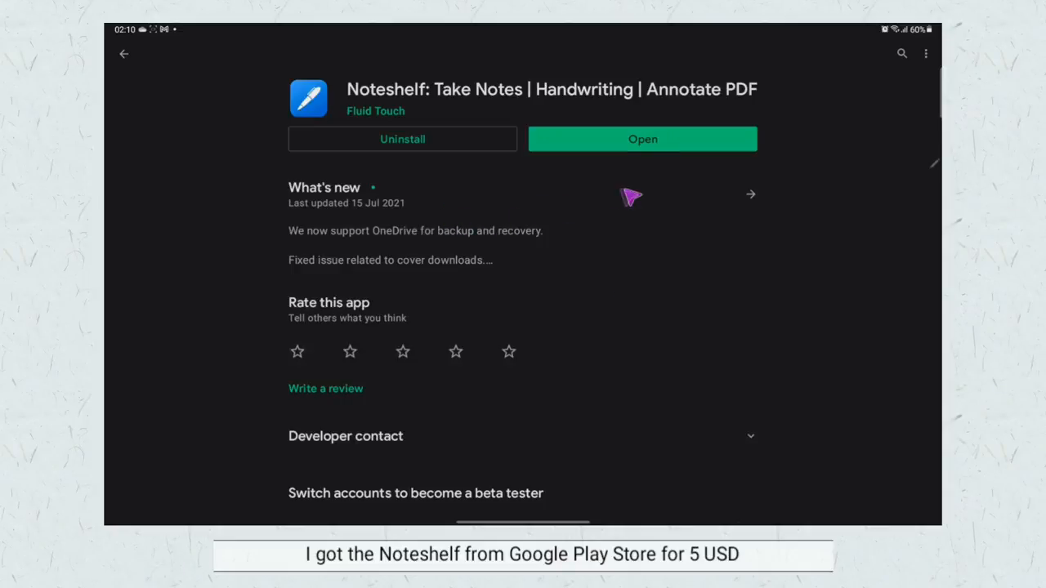
mouse_move(559, 200)
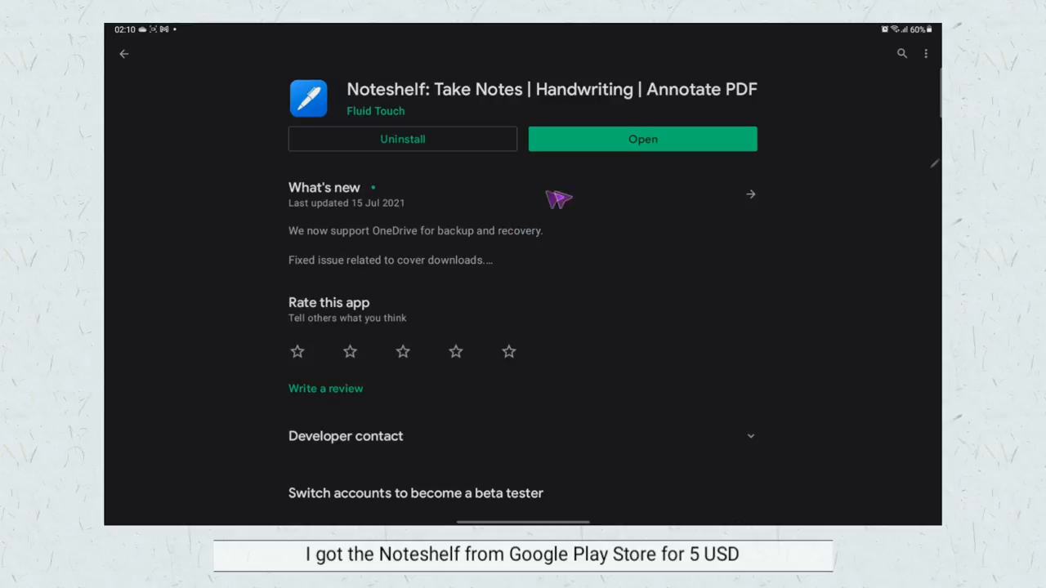
left_click(749, 193)
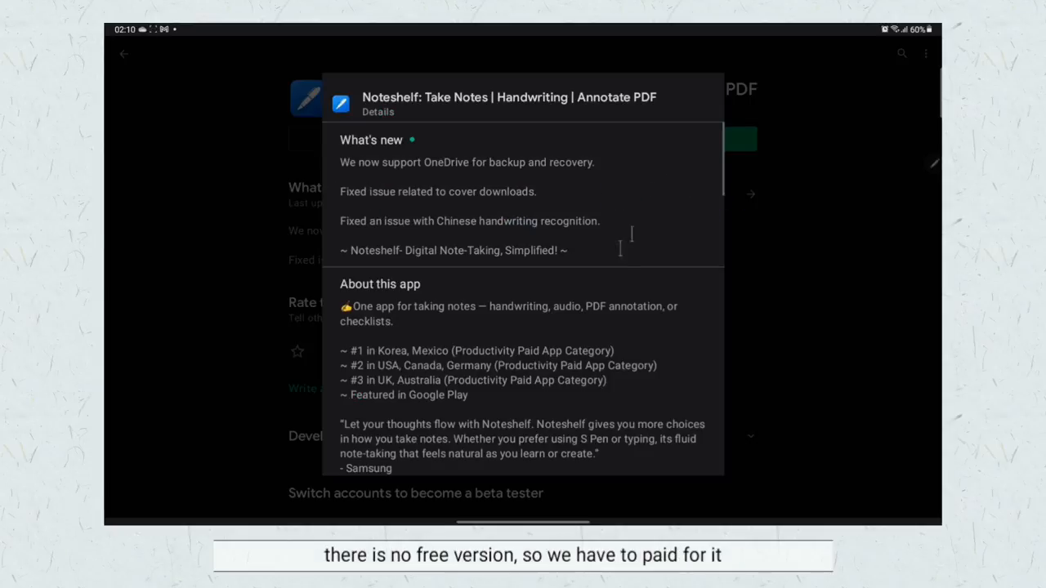
scroll("down", 3)
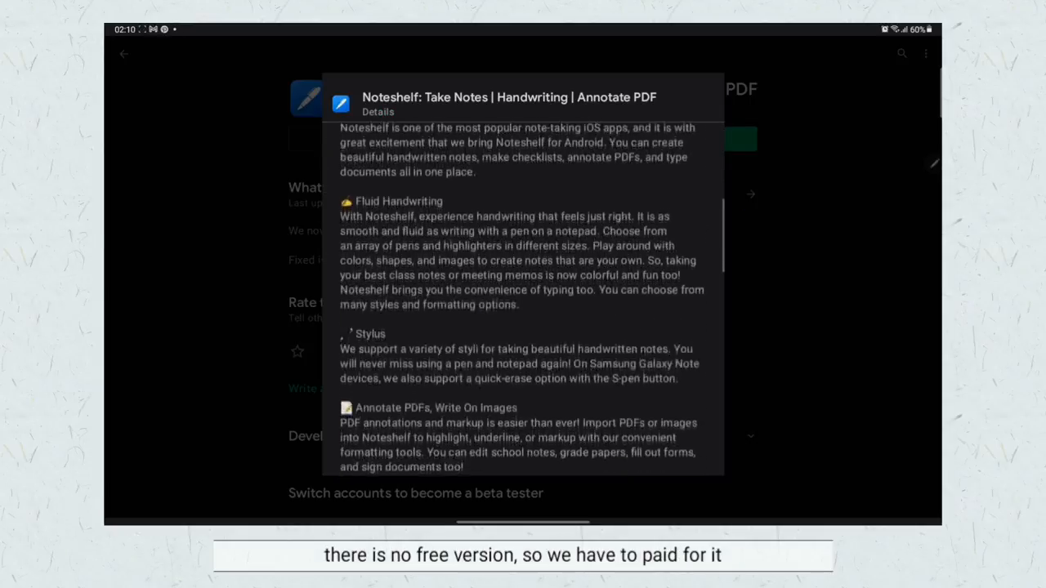
scroll("down", 3)
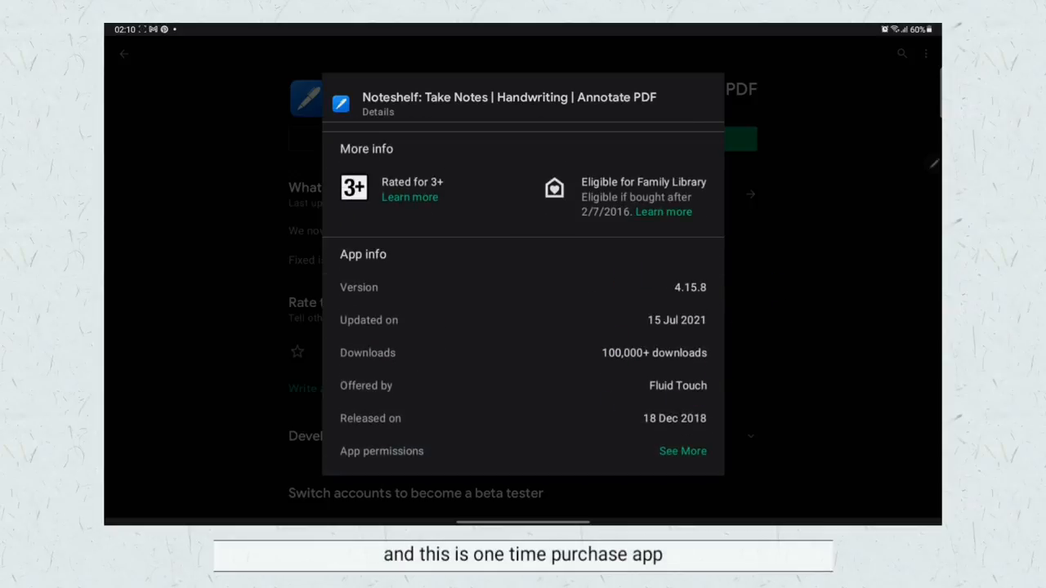
mouse_move(836, 160)
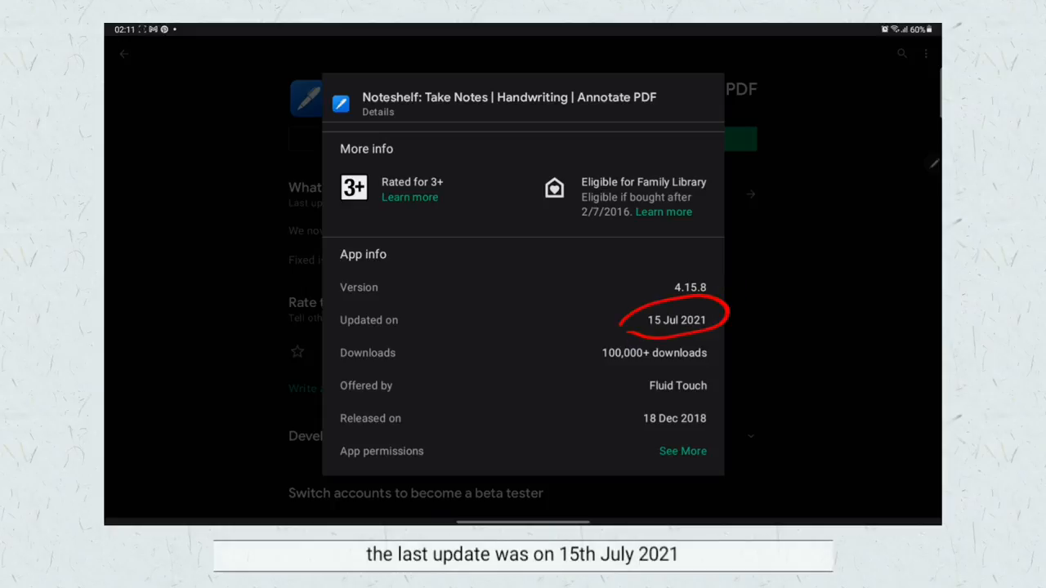
mouse_move(832, 334)
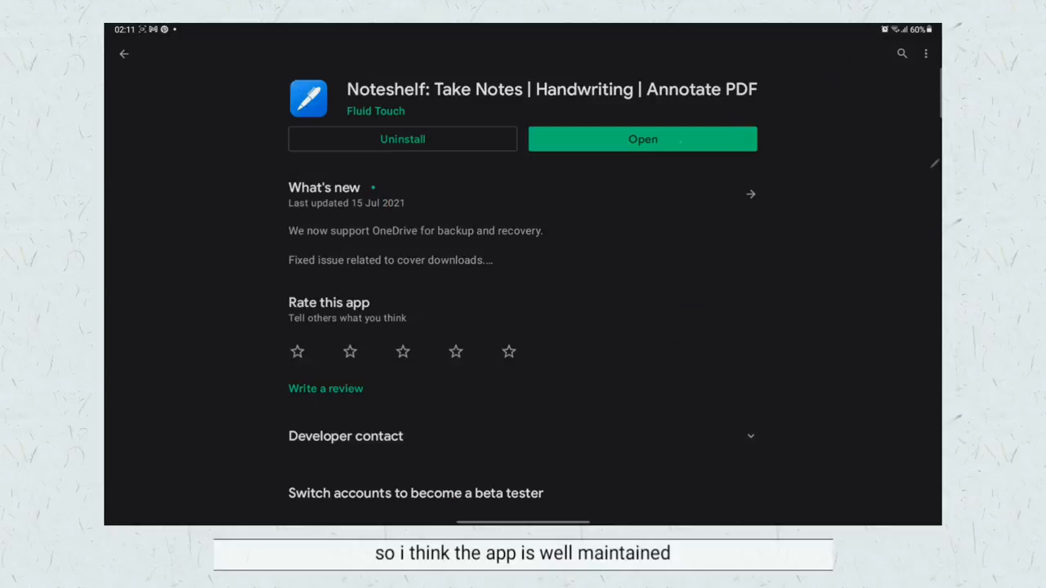
left_click(642, 138)
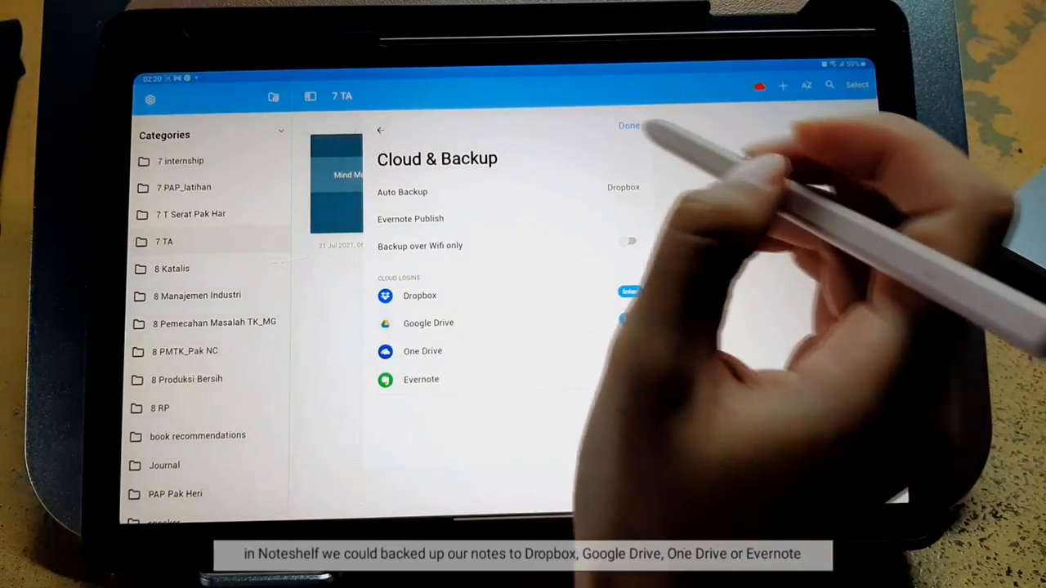
- Leave Cloud & Backup, view the Dropbox Auto Backup last-backup time, then dismiss it
left_click(628, 125)
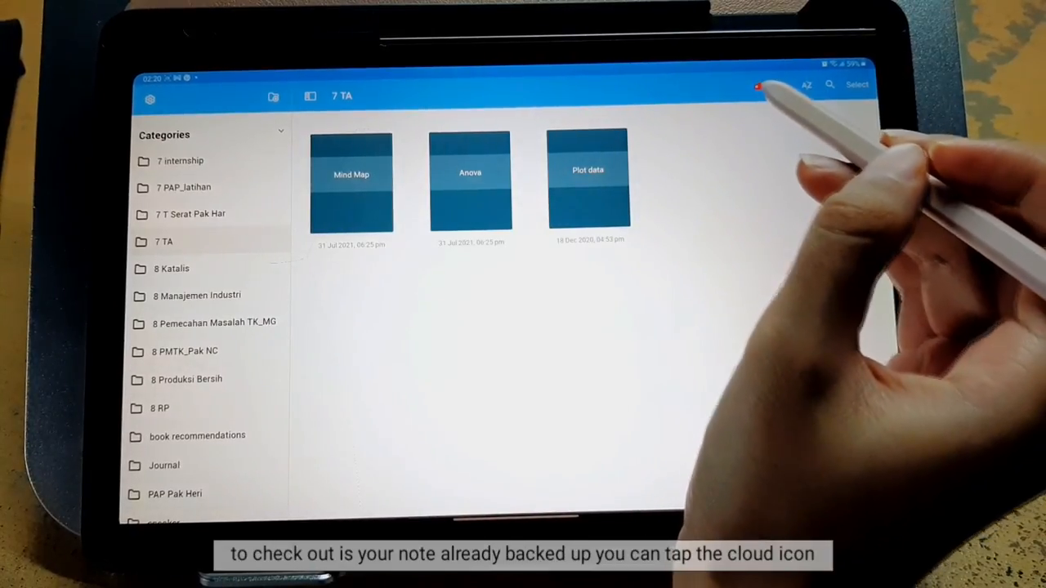
left_click(759, 85)
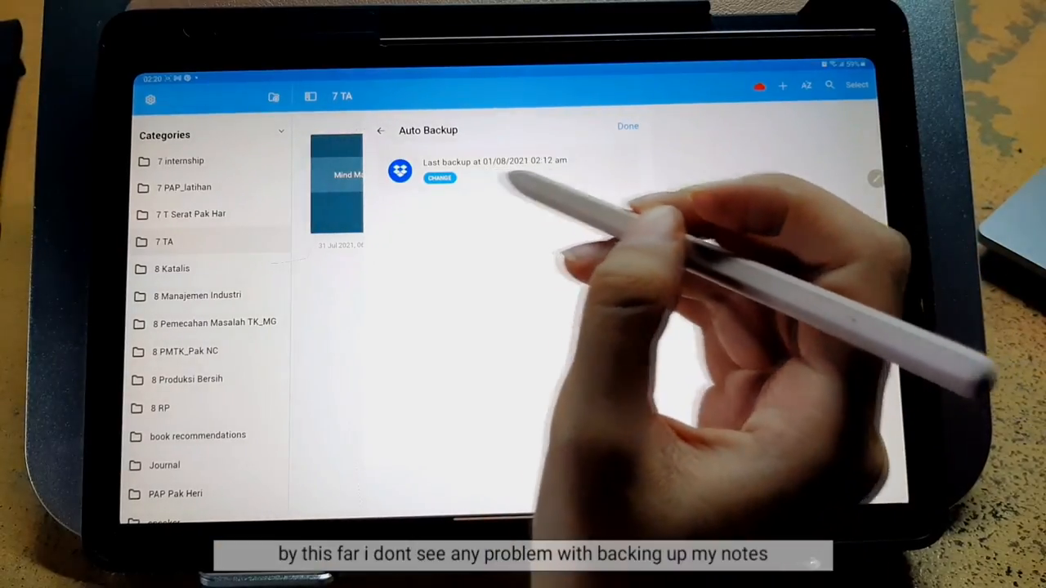
left_click(628, 128)
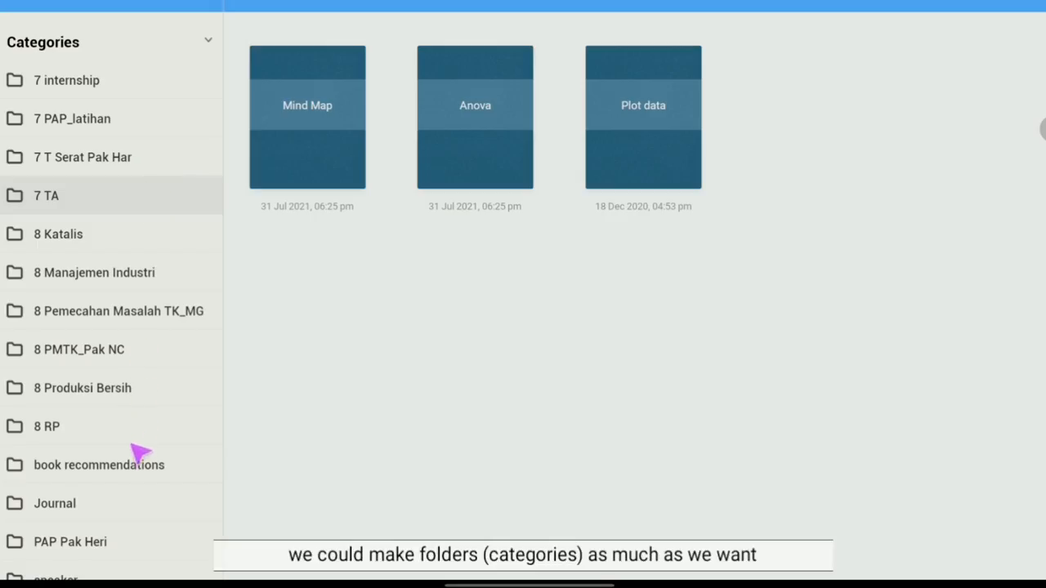
mouse_move(221, 52)
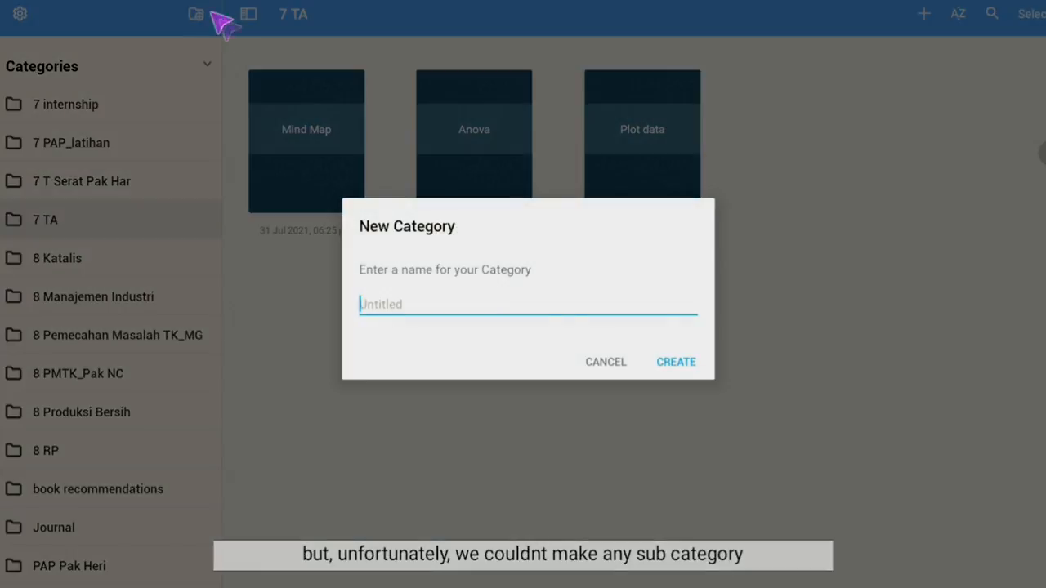
- Name the new category '8 PMTK FINAL EXAM' in the New Category dialog
type("8 PMTK FINAL E")
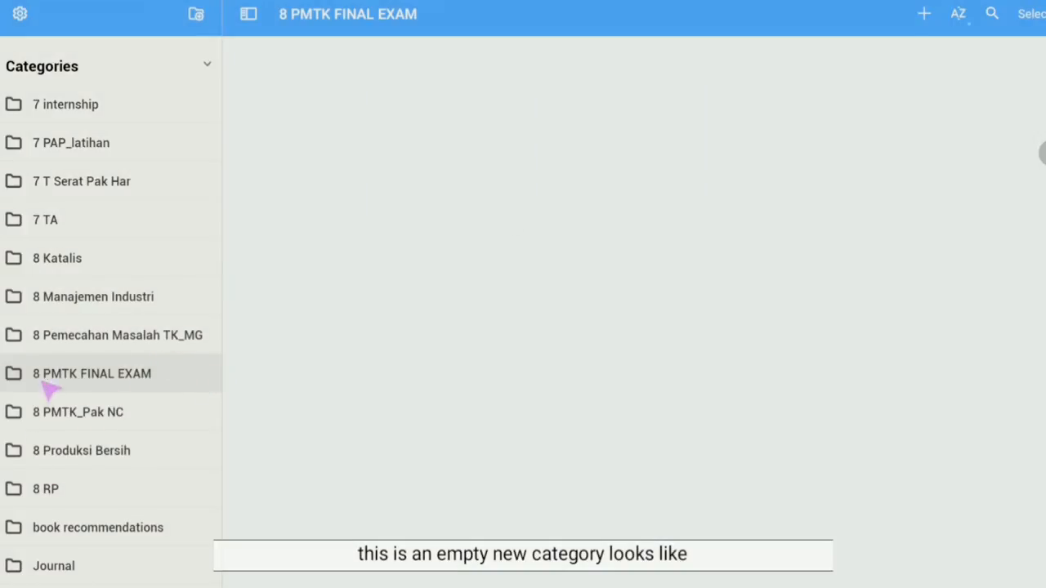
- Show the new-item menu: Quick Create, New Notebook, Import Document, Import Photo, Scan Document
left_click(923, 13)
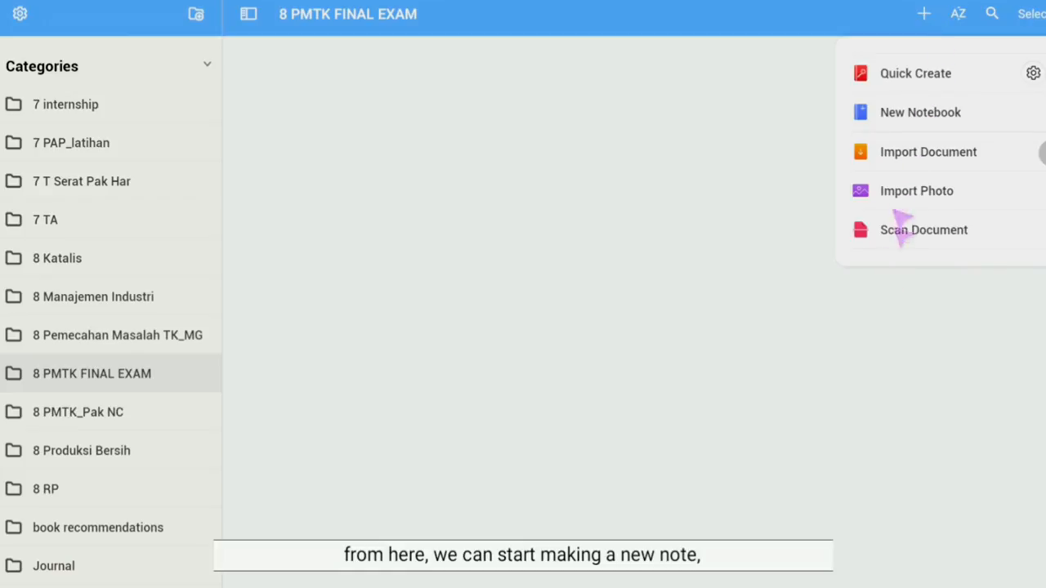
mouse_move(666, 134)
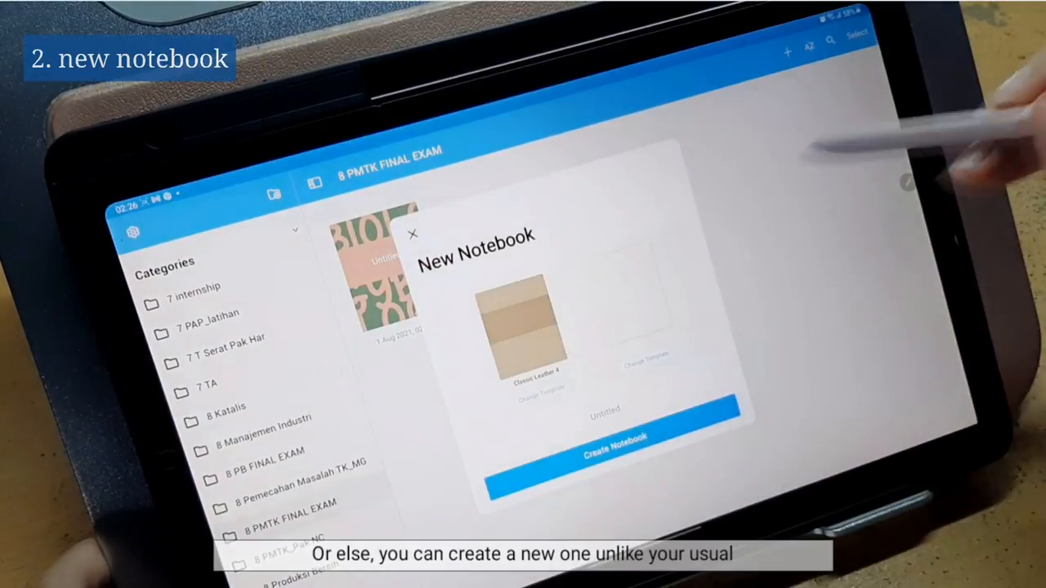
- Browse the Leather cover templates for the notebook, then switch to the Simple covers
left_click(648, 353)
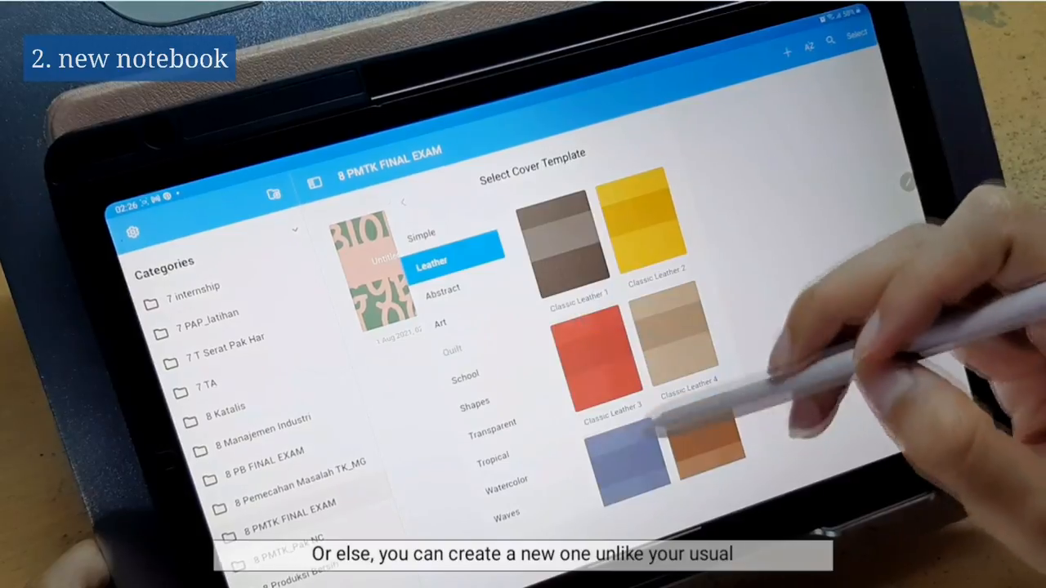
scroll("down", 3)
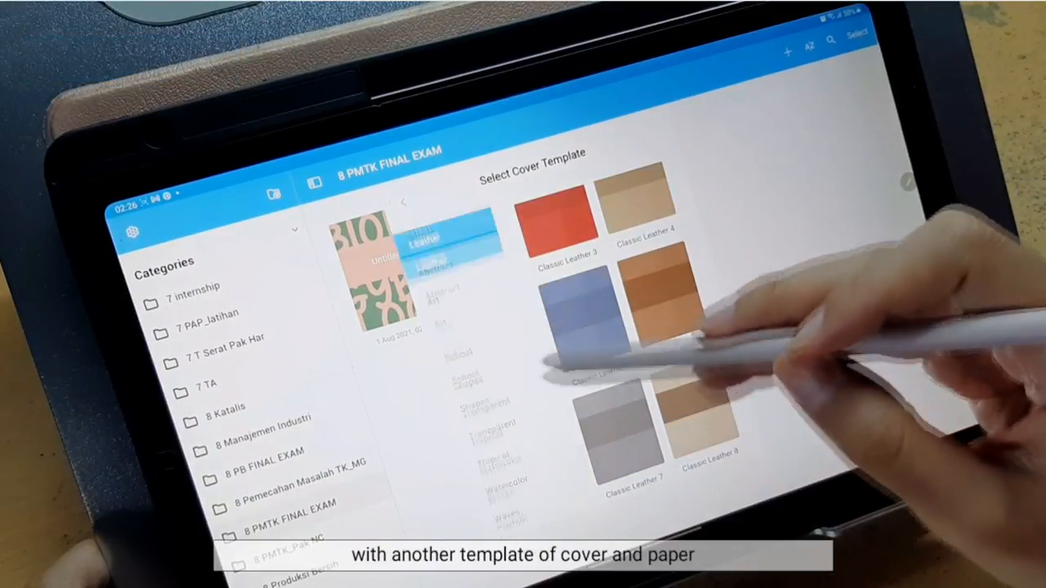
left_click(422, 232)
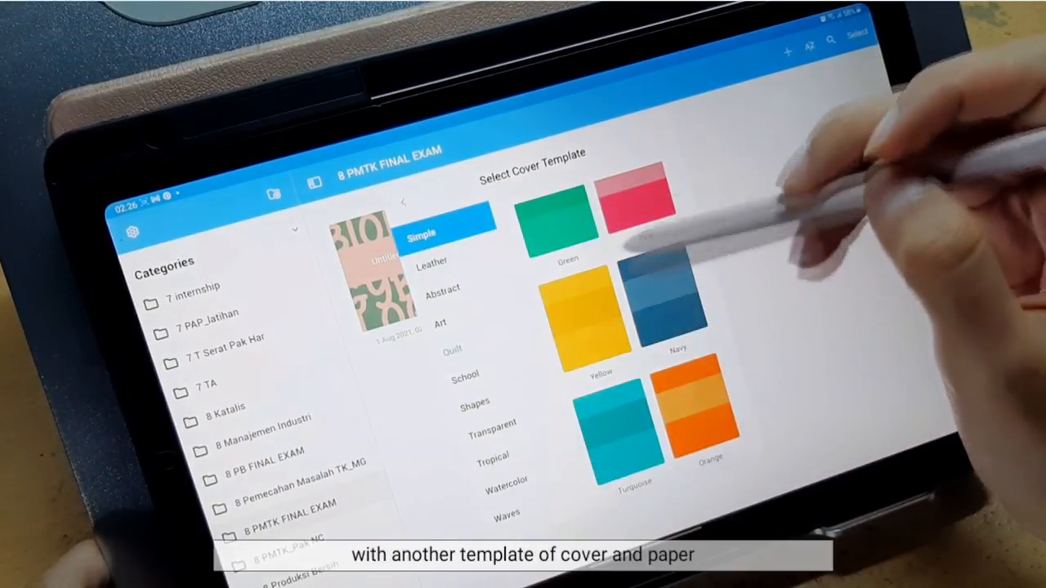